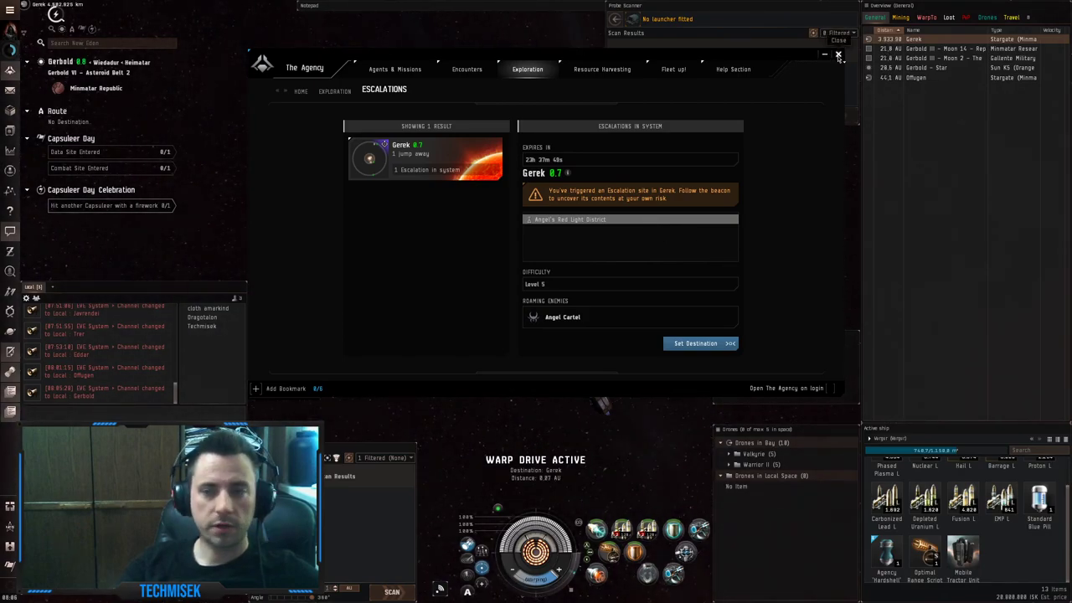
Step: Review the Gerek Red Light District escalation entry in the Agency while in warp
{"action": "left_click", "coordinate": [837, 55]}
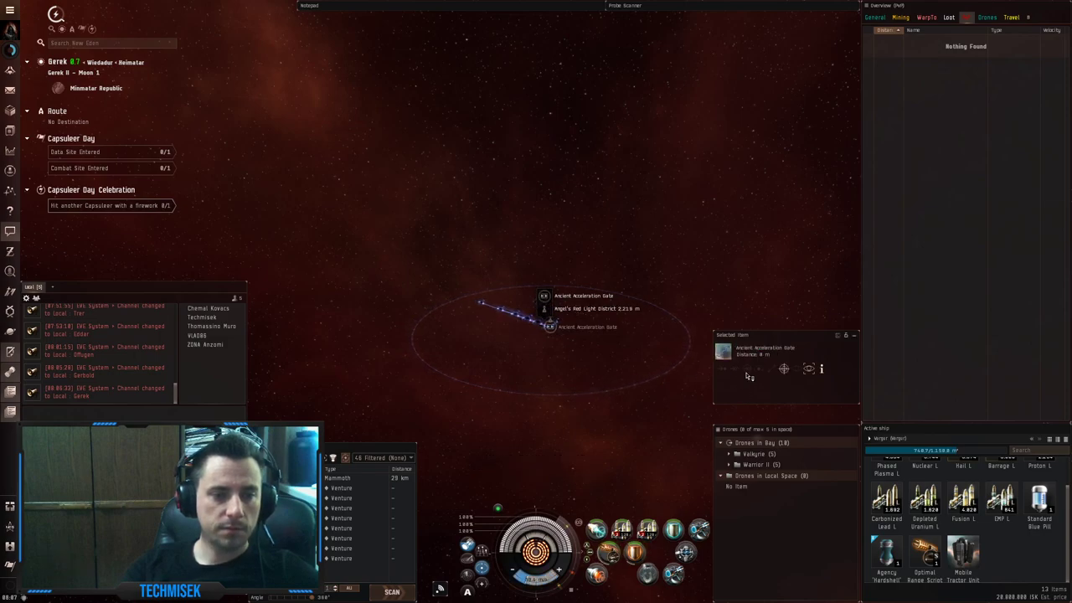
Step: Activate the Ancient Acceleration Gate to enter the Red Light District site
{"action": "left_click", "coordinate": [747, 369]}
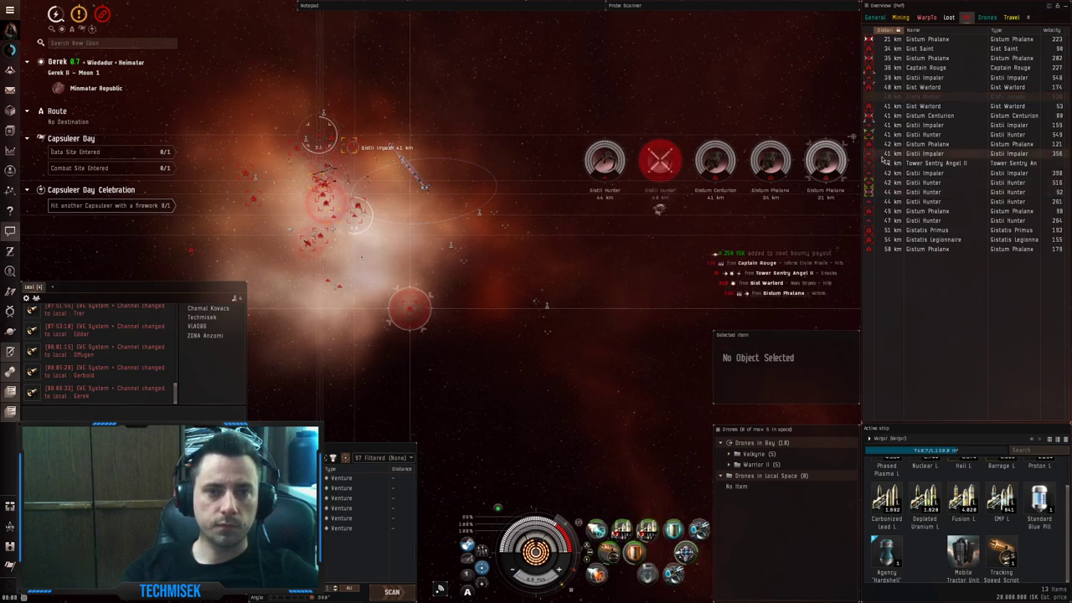
Step: Lock and fire on Gistum ships from the overview, destroying several for bounties
{"action": "left_click", "coordinate": [922, 181]}
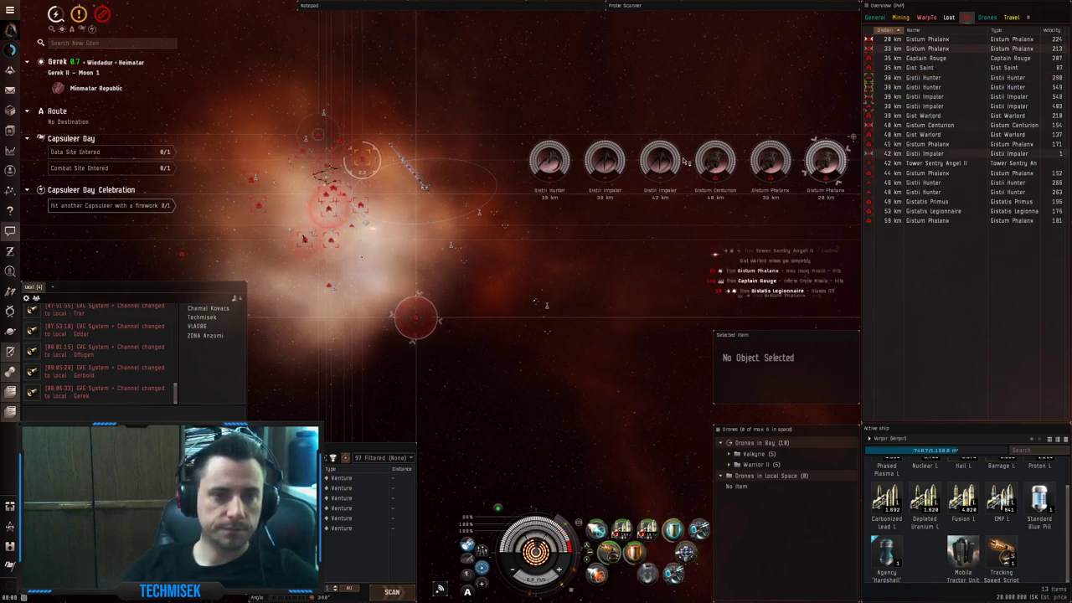
{"action": "left_click", "coordinate": [928, 96]}
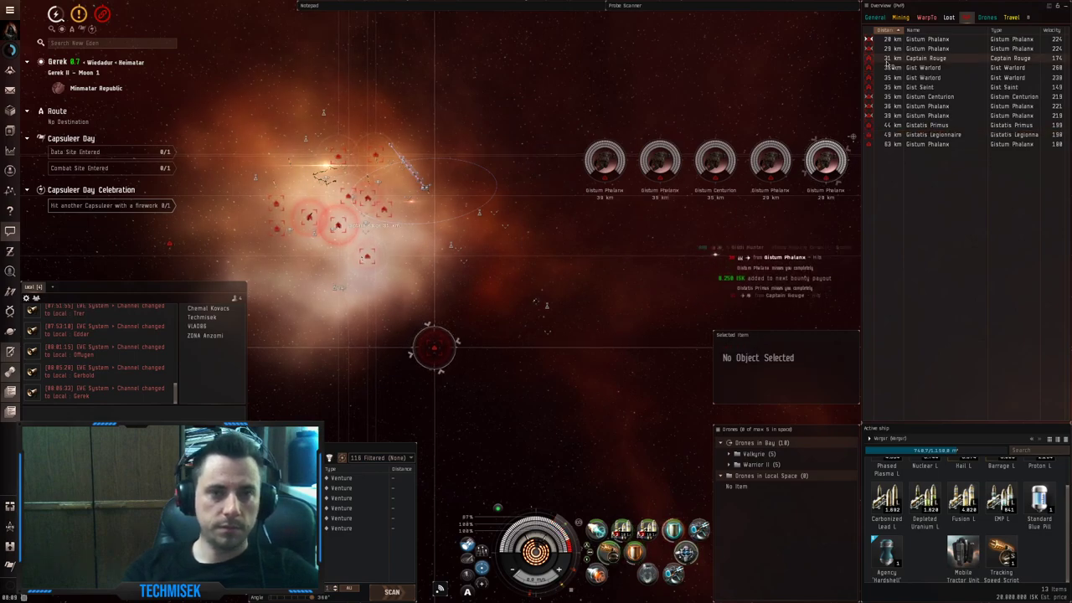
{"action": "left_click", "coordinate": [935, 134]}
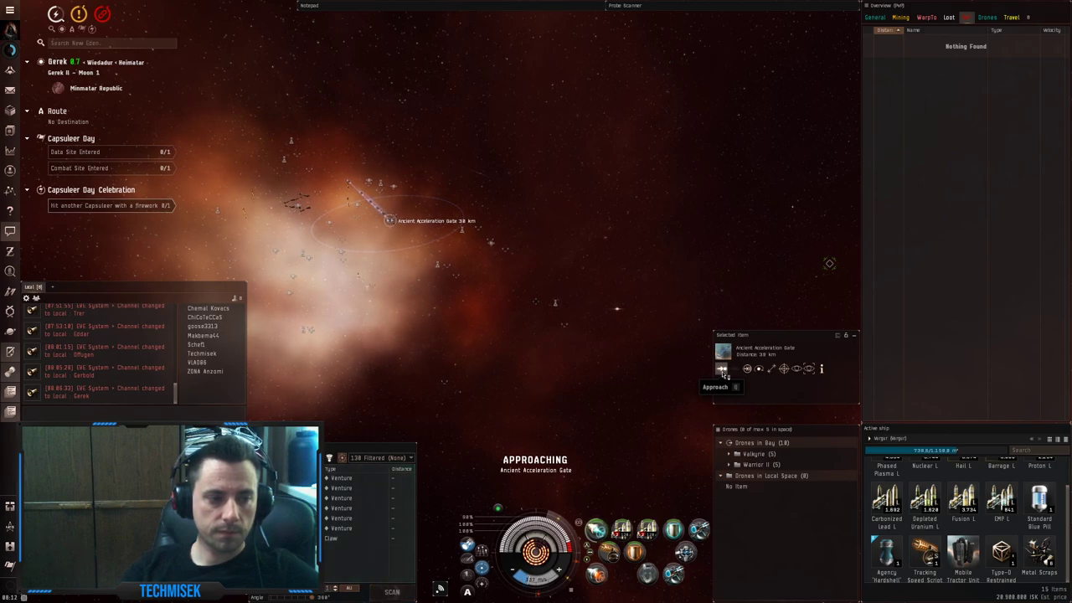
{"action": "mouse_move", "coordinate": [581, 409]}
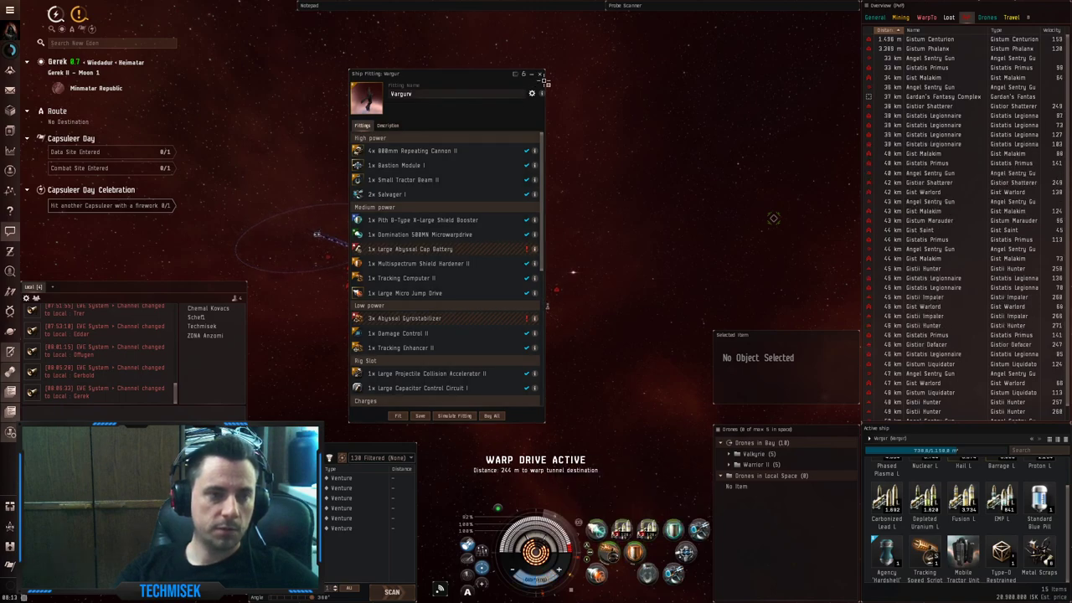
Step: Close the Ship Fitting window after landing in the next pocket
{"action": "left_click", "coordinate": [541, 73]}
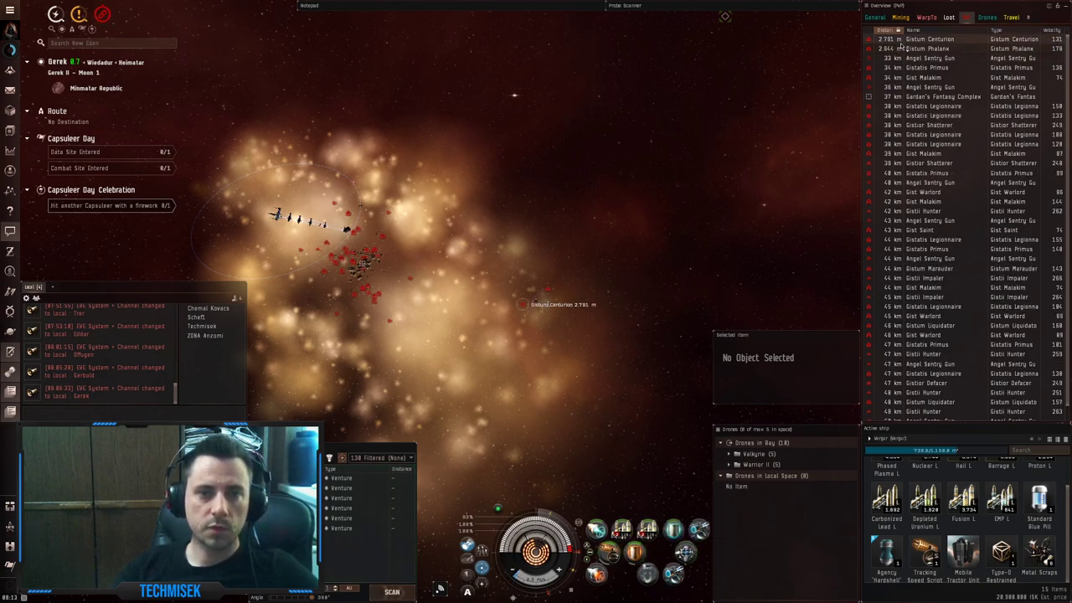
Step: Lock a Gistatis Legionnaire from the Overview and begin engaging it
{"action": "left_click", "coordinate": [930, 124]}
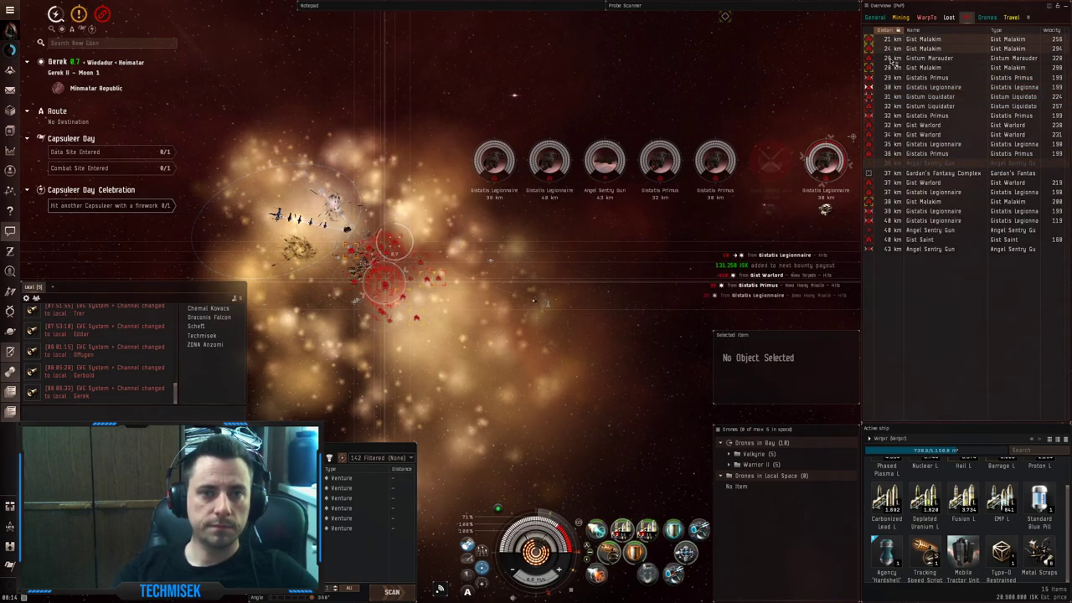
{"action": "left_click", "coordinate": [929, 106]}
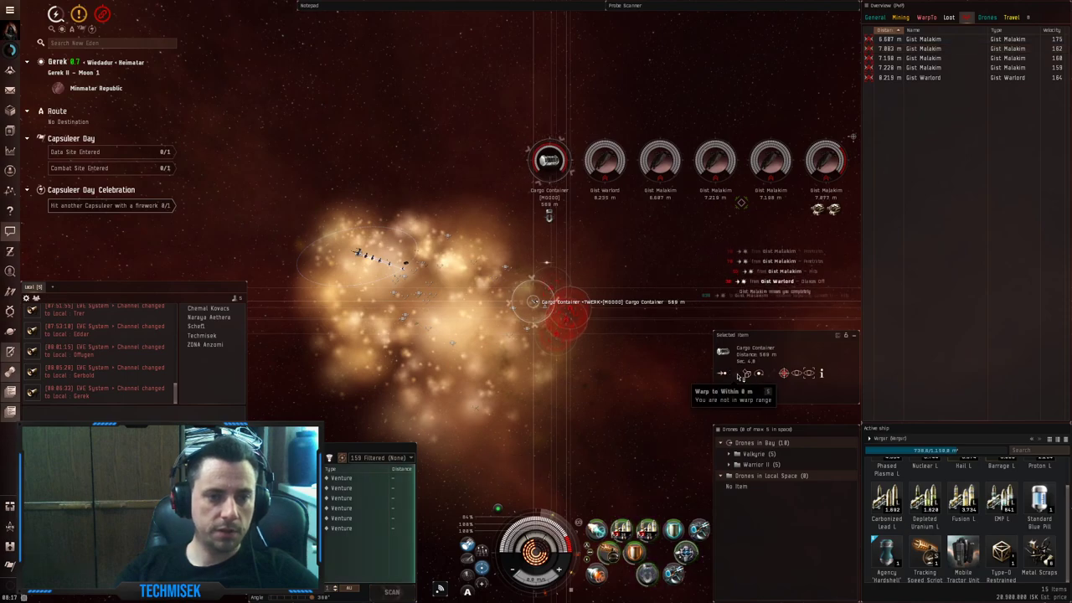
{"action": "double_click", "coordinate": [549, 159]}
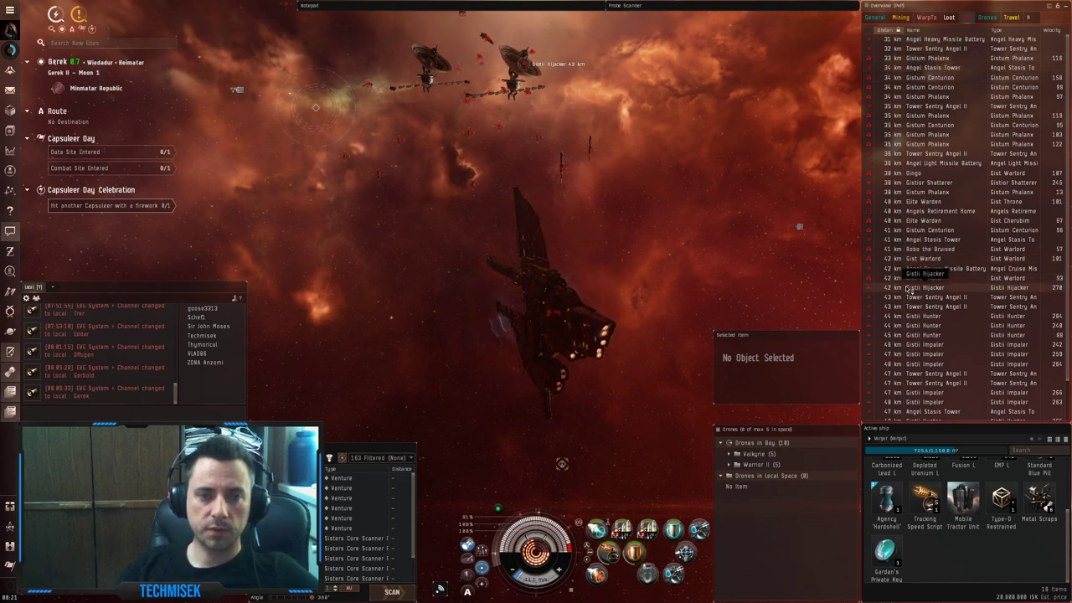
{"action": "left_click", "coordinate": [925, 288]}
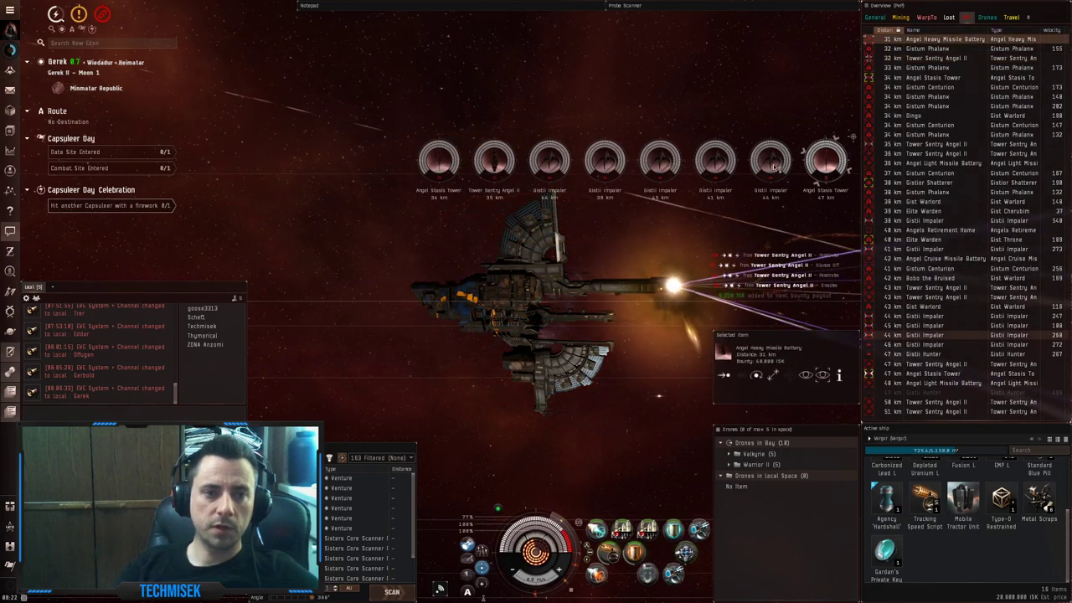
Step: Lock further Angel ships and sentries from the Overview and fire cruise missiles at them
{"action": "left_click", "coordinate": [770, 159]}
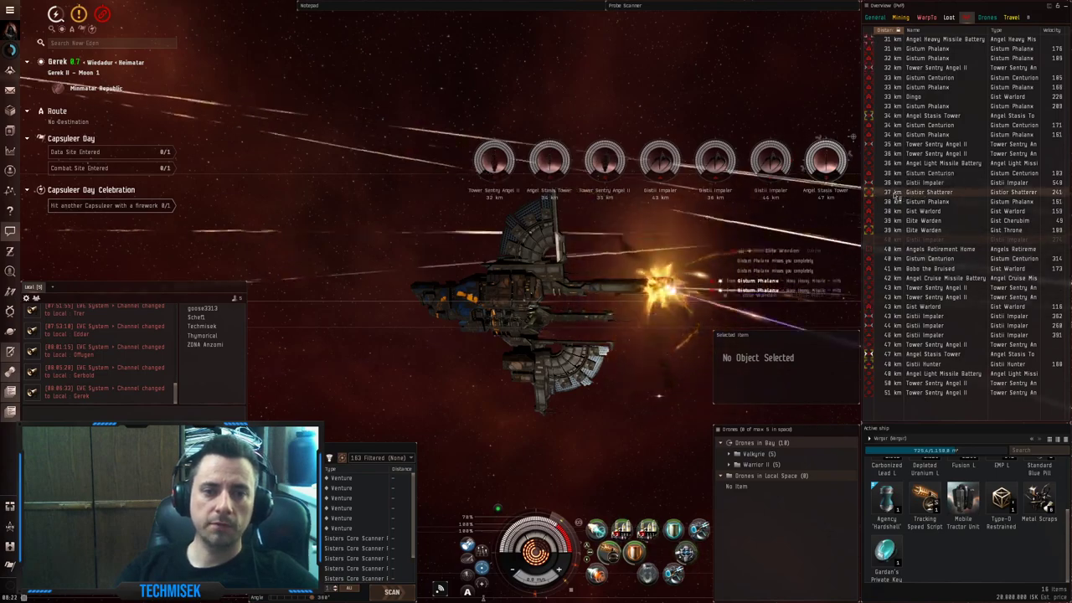
{"action": "left_click", "coordinate": [927, 191]}
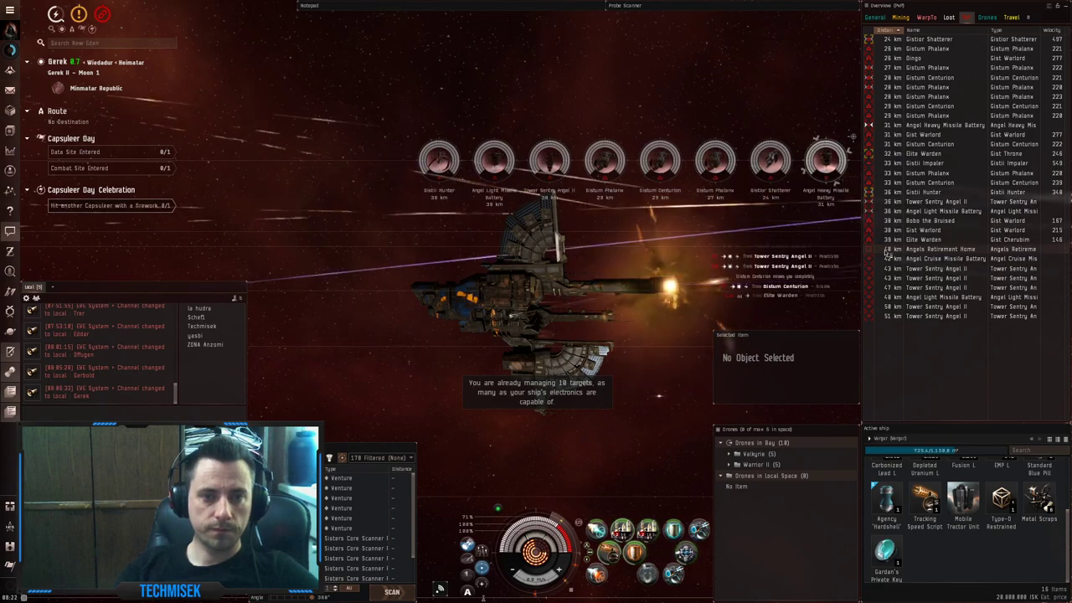
{"action": "left_click", "coordinate": [934, 268]}
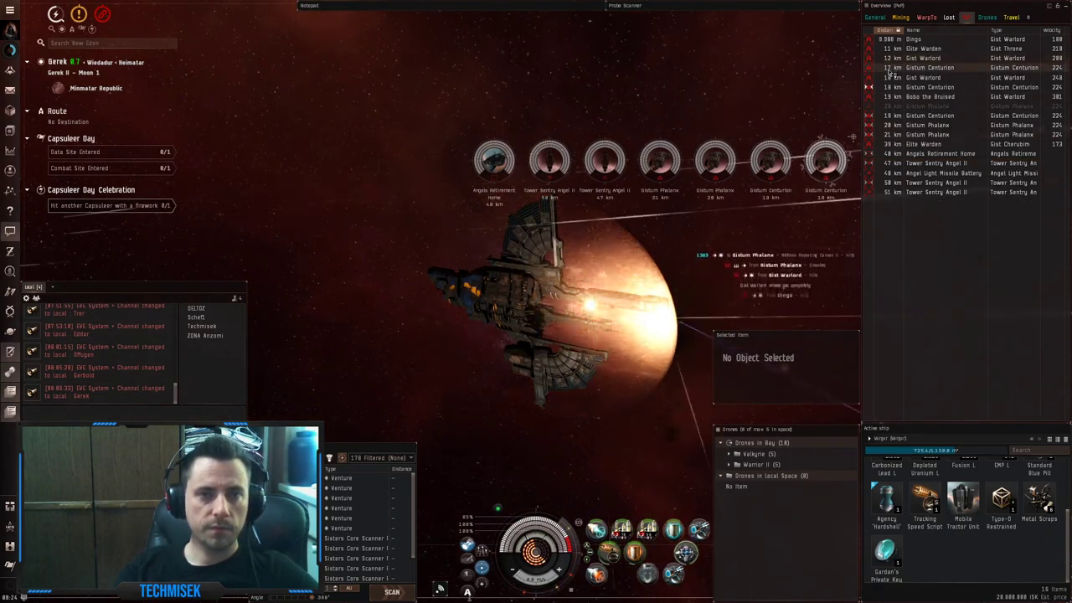
Step: Lock the Tower Sentry Angel II and remaining ships and engage them with weapons
{"action": "left_click", "coordinate": [944, 172]}
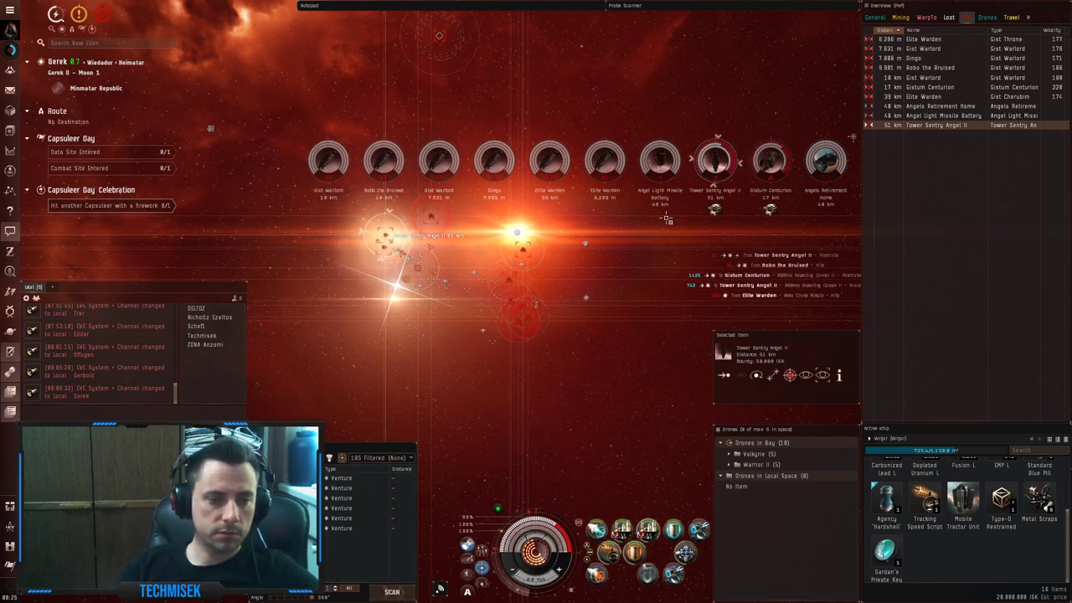
{"action": "left_click", "coordinate": [660, 159]}
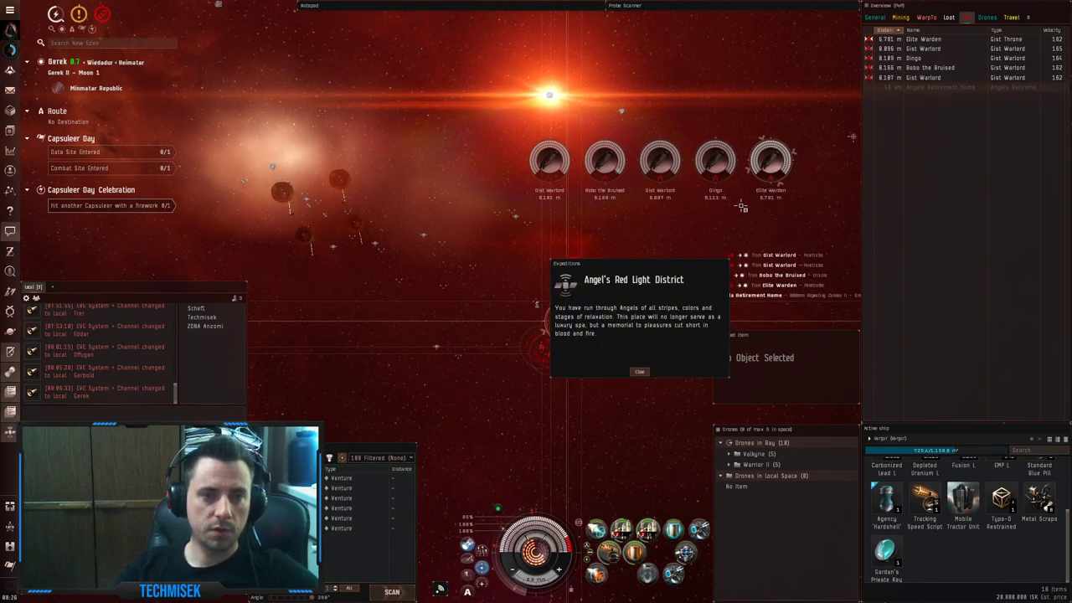
Step: Dismiss the site completion message and bring up the wallet to review the ISK balance
{"action": "left_click", "coordinate": [639, 372]}
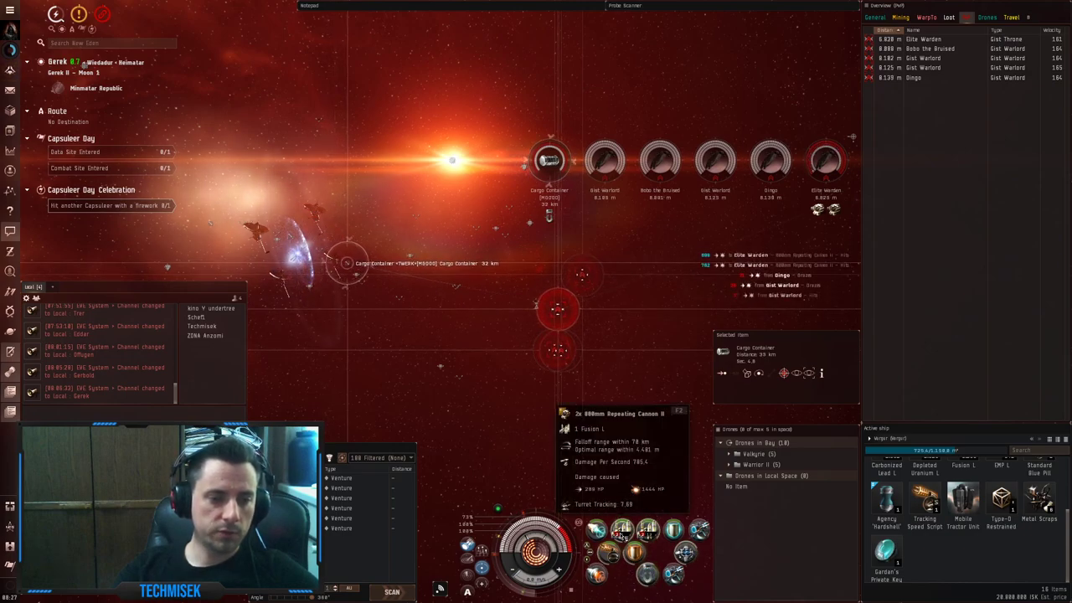
{"action": "left_click", "coordinate": [824, 159]}
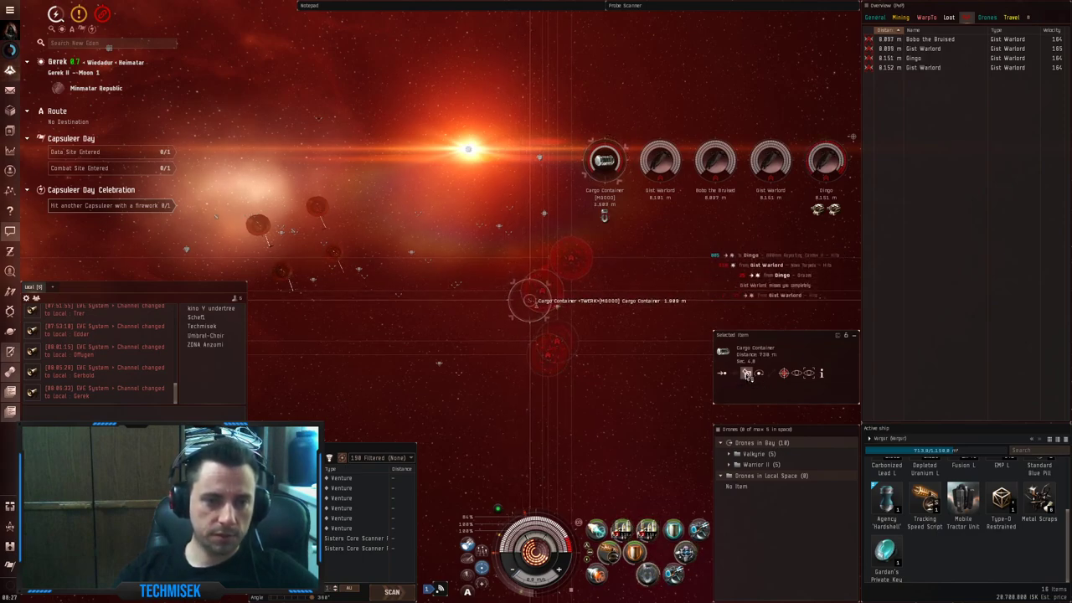
{"action": "left_click", "coordinate": [745, 372]}
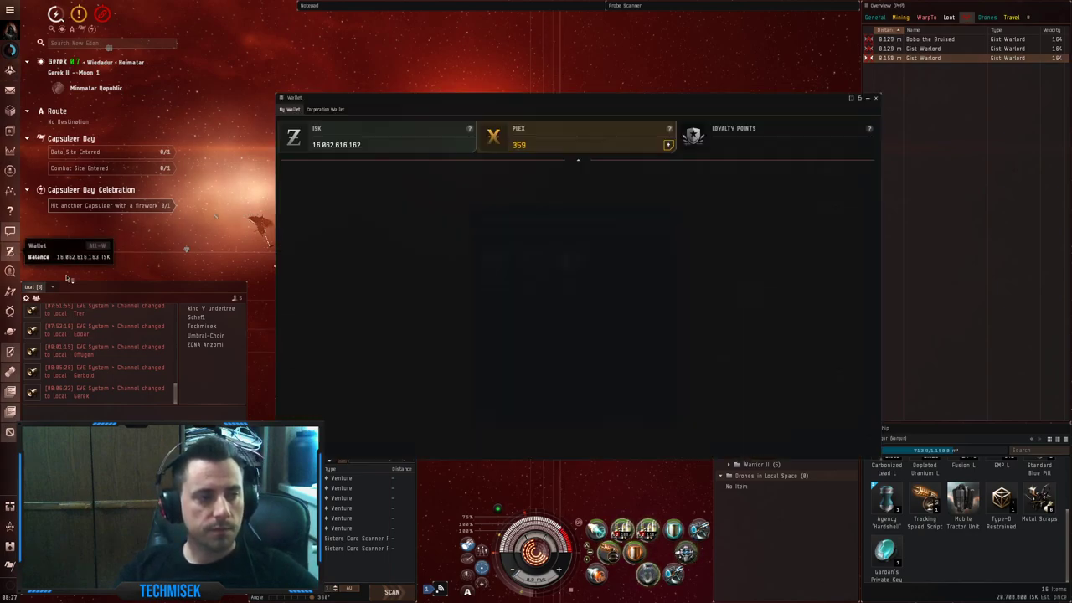
Step: Close the wallet and warp the Vargur to the Gerkeh stargate
{"action": "left_click", "coordinate": [312, 195]}
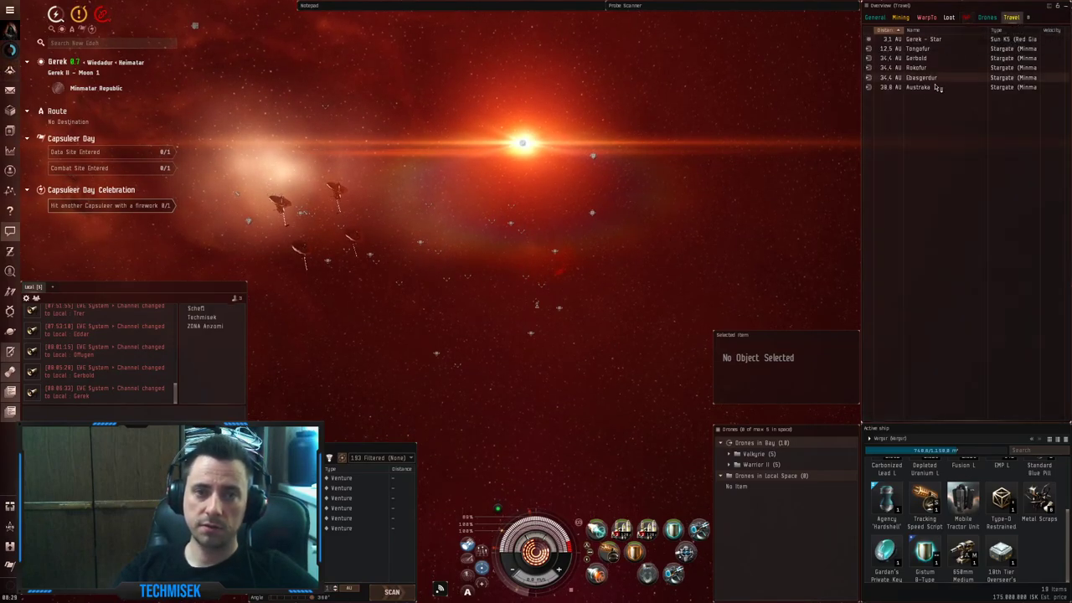
{"action": "left_click", "coordinate": [918, 56]}
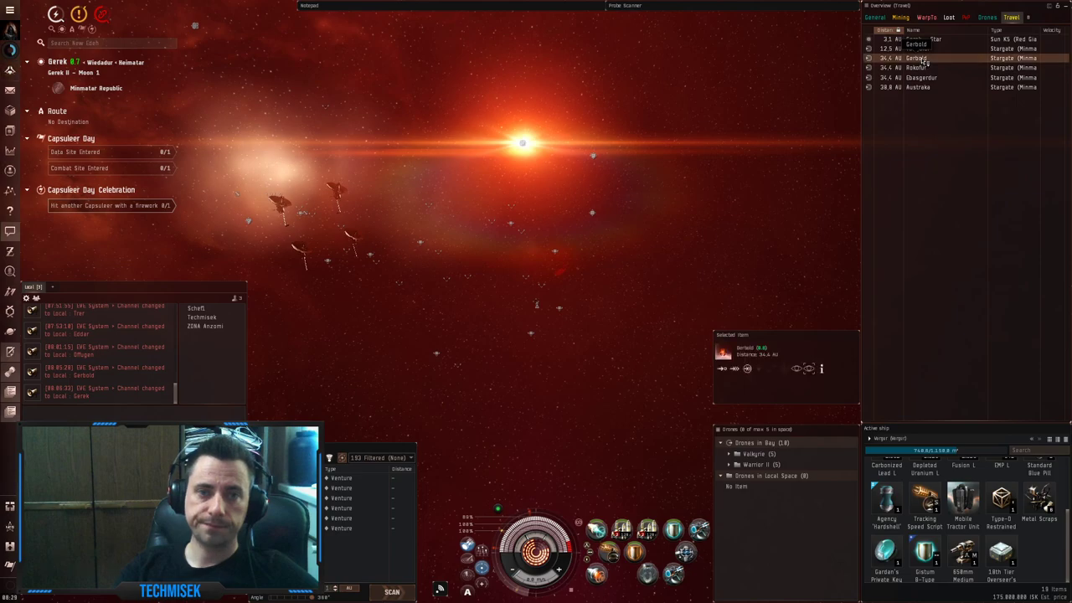
{"action": "left_click", "coordinate": [912, 57]}
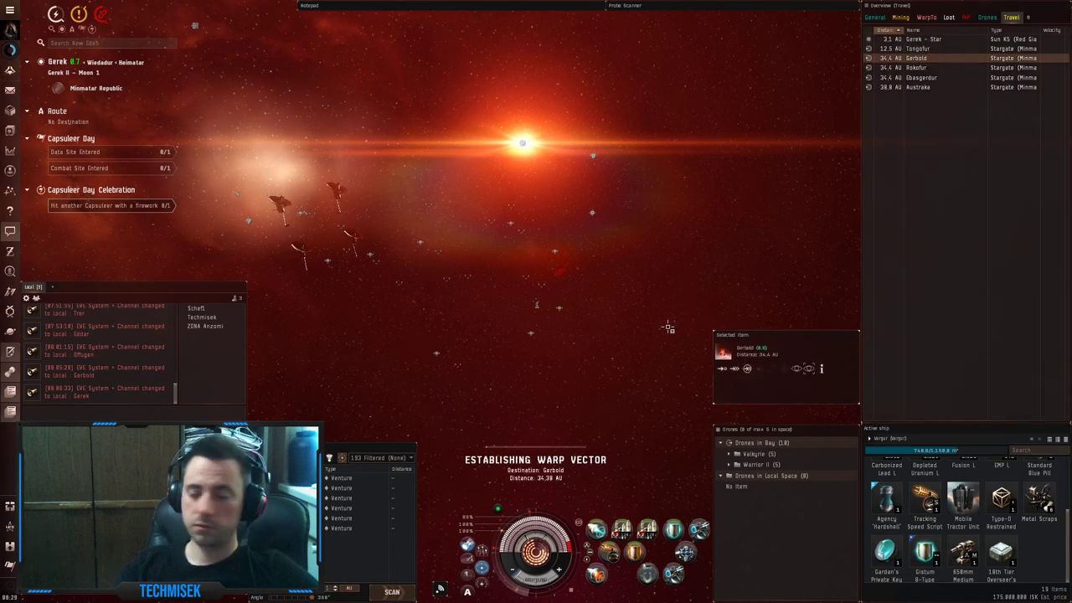